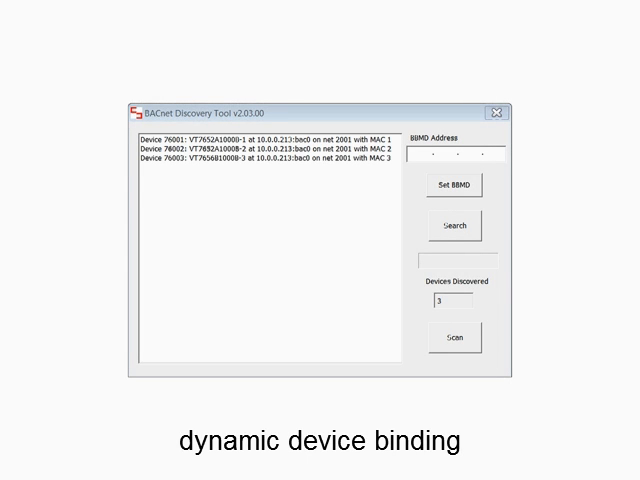
Step: Run a Scan so five devices on network 2001 appear in the device list
{"action": "left_click", "coordinate": [454, 338]}
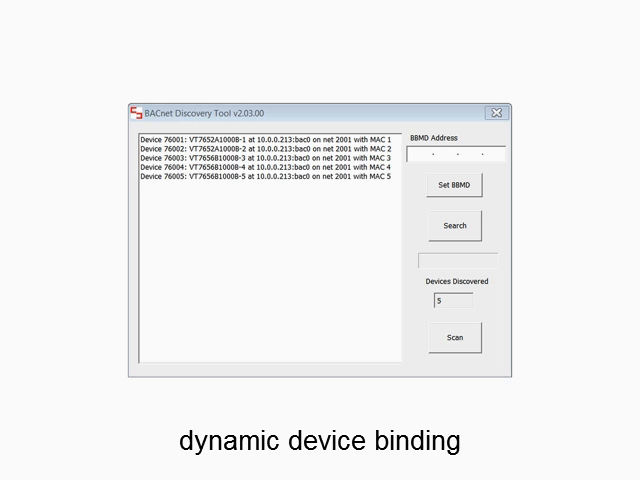